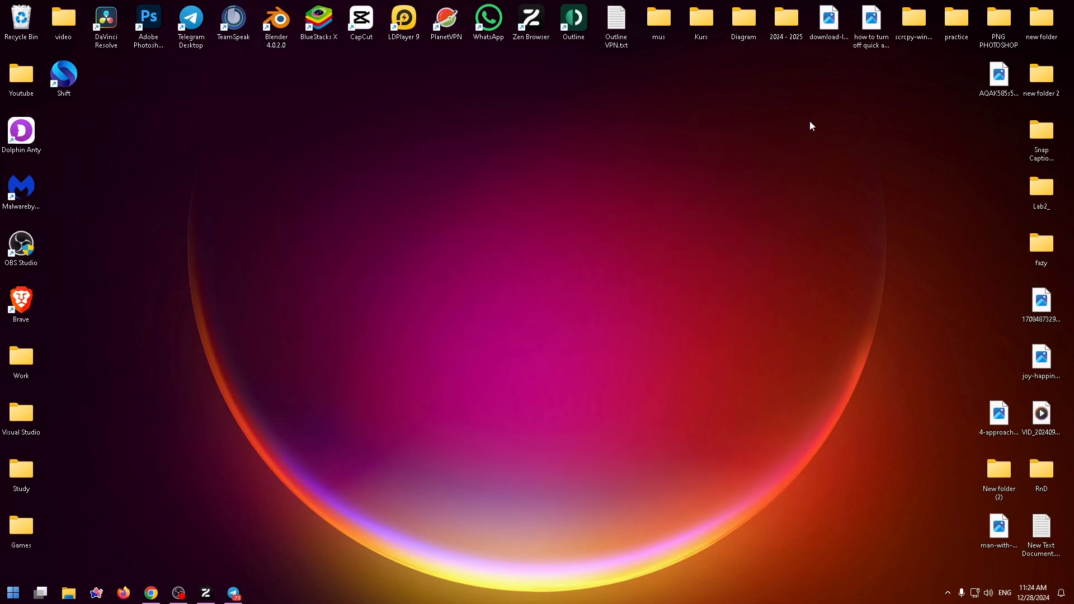
mouse_move(730, 120)
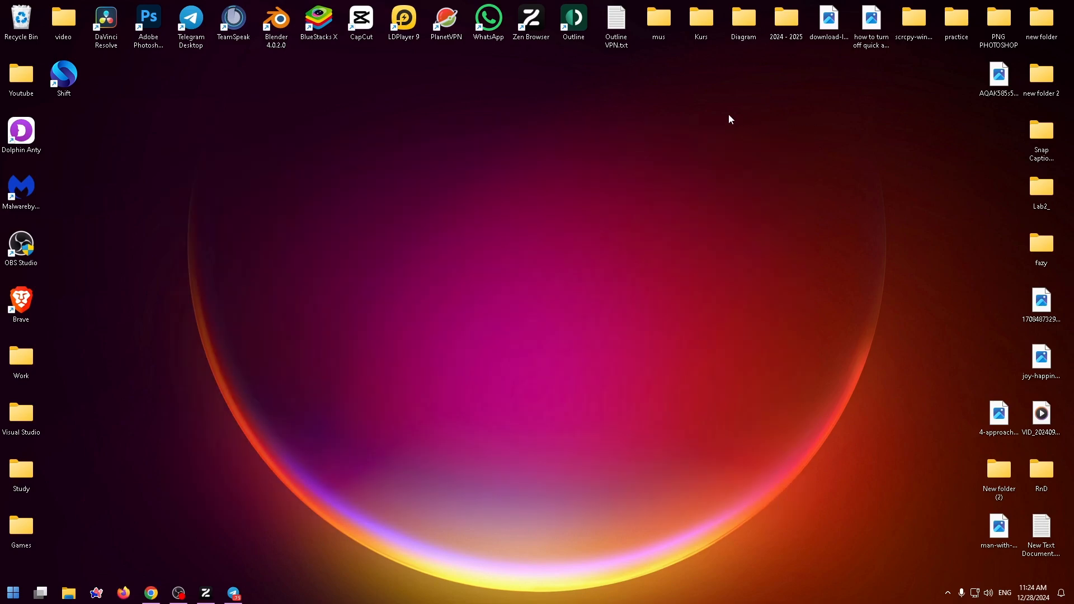
mouse_move(466, 301)
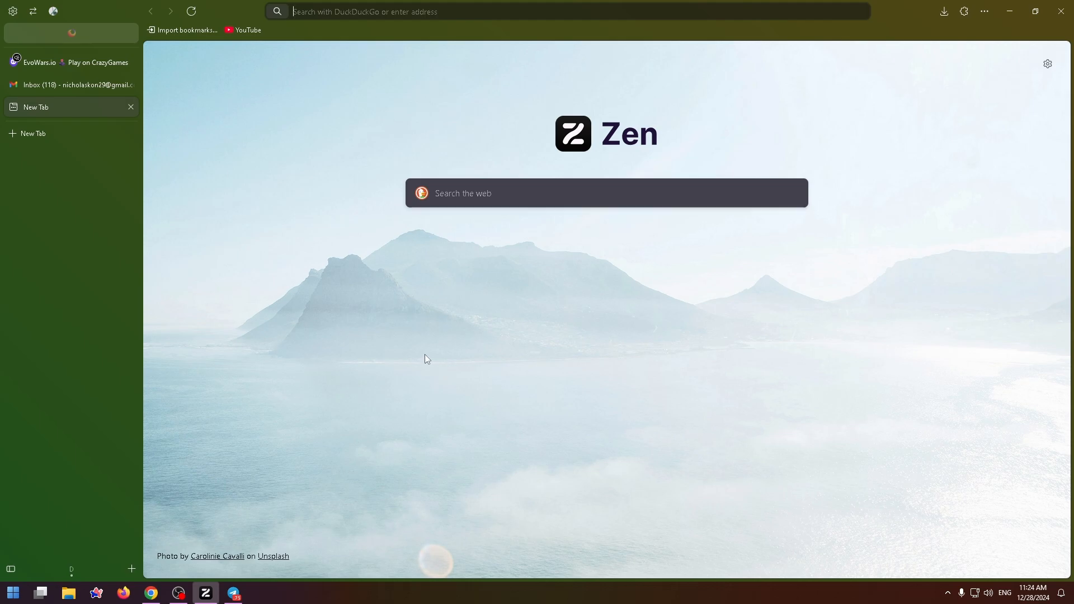
Show the Privacy & Security section of the browser settings.
click(38, 62)
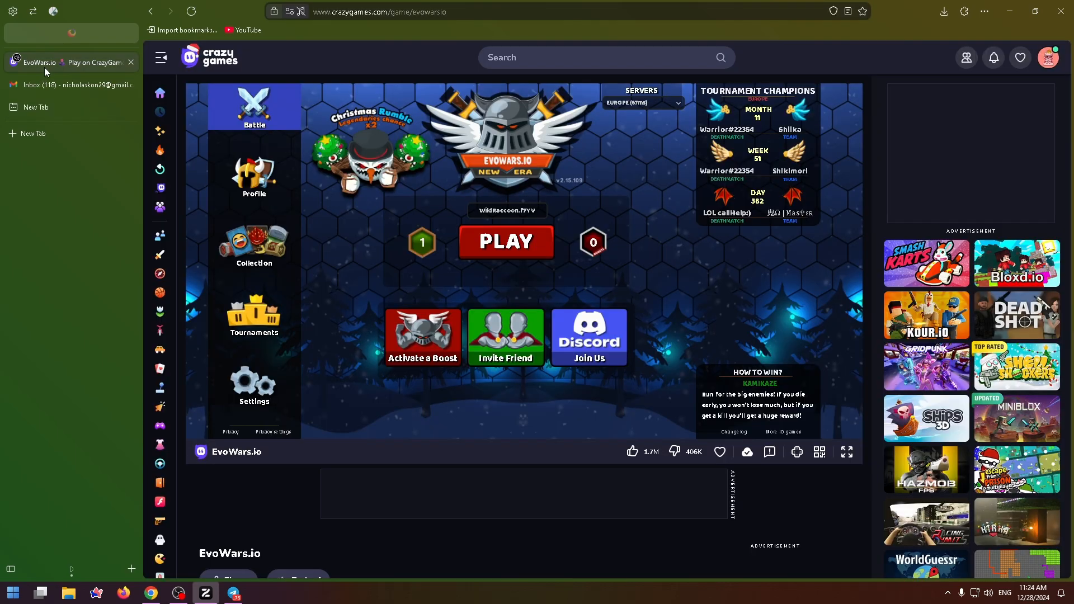
mouse_move(382, 77)
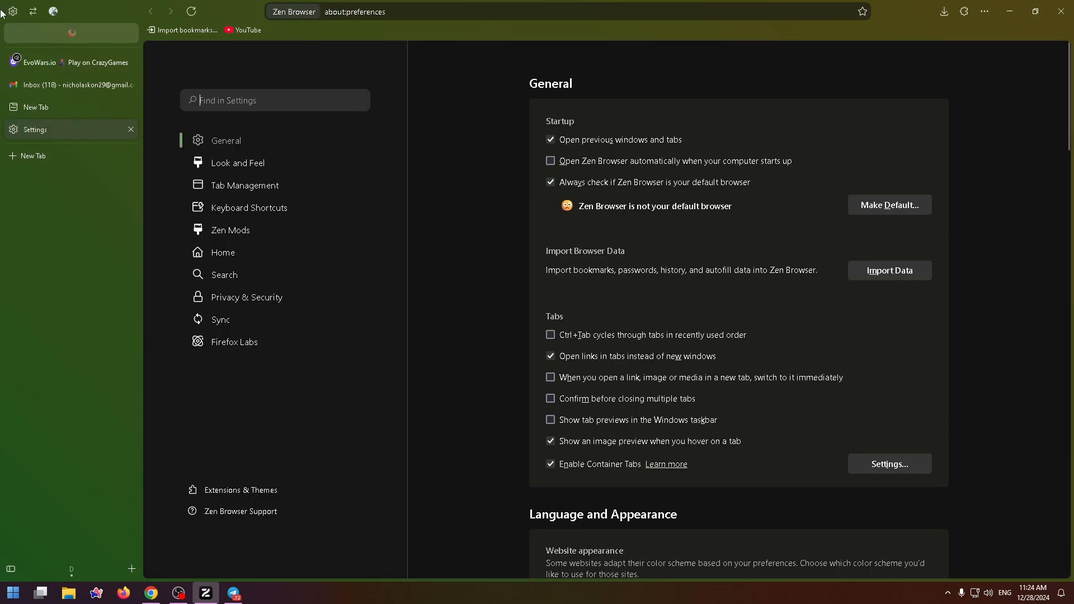
mouse_move(66, 63)
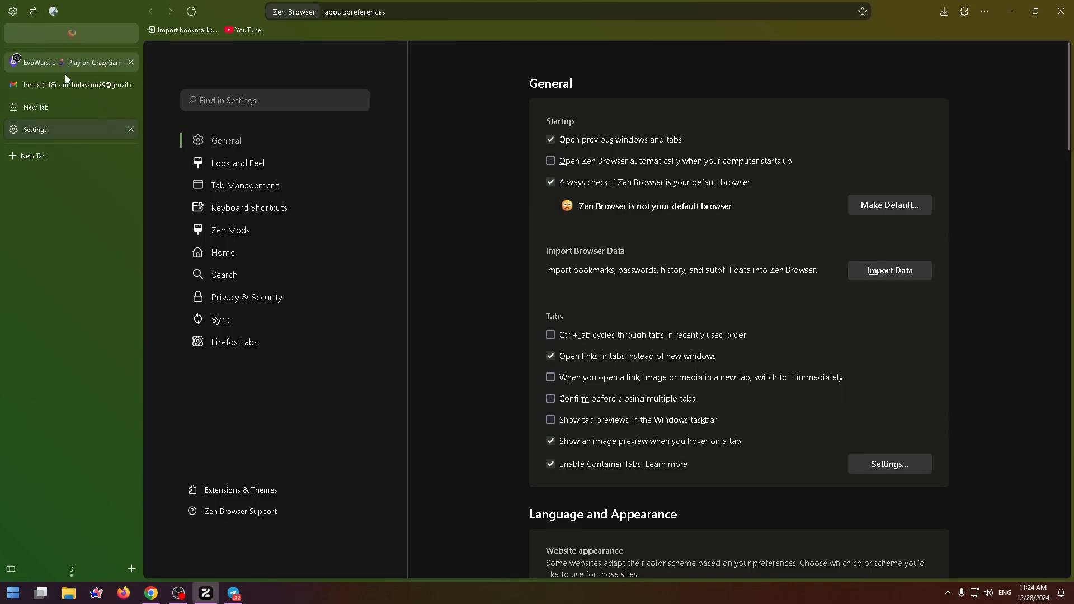
mouse_move(246, 296)
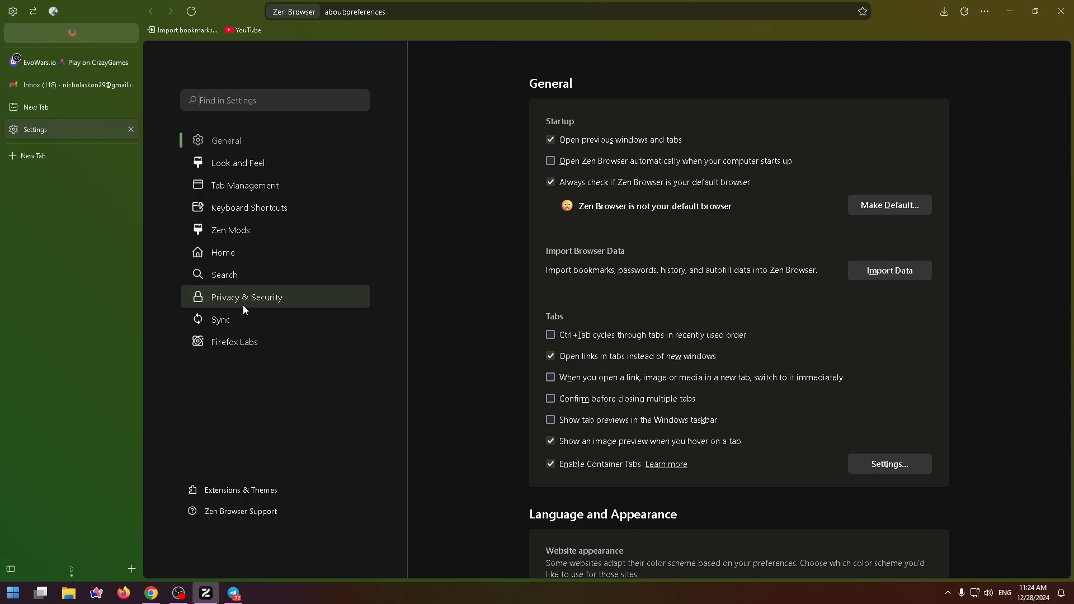
click(251, 296)
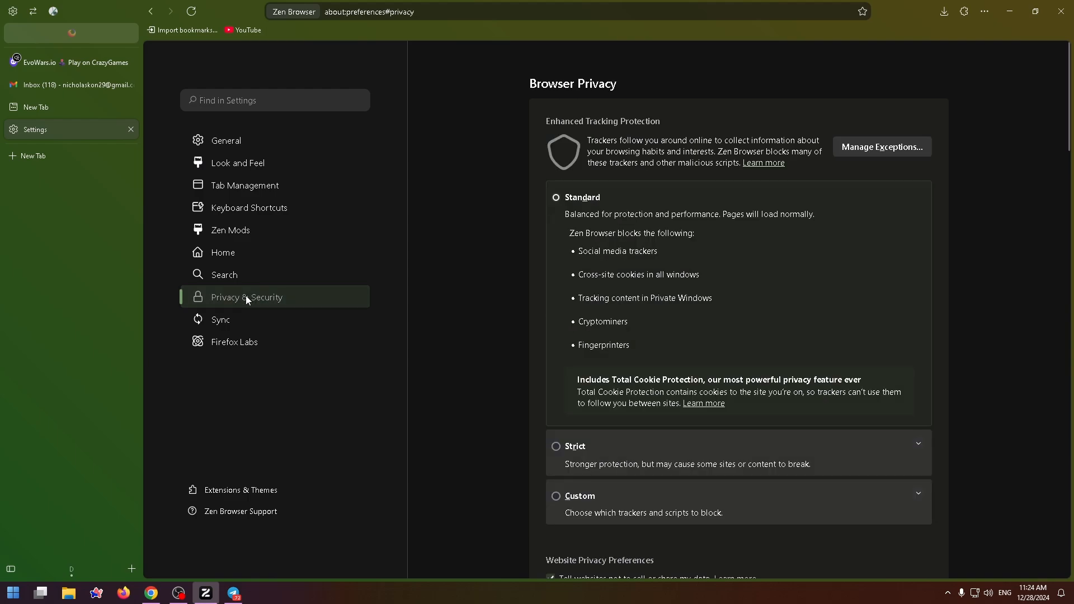
mouse_move(561, 335)
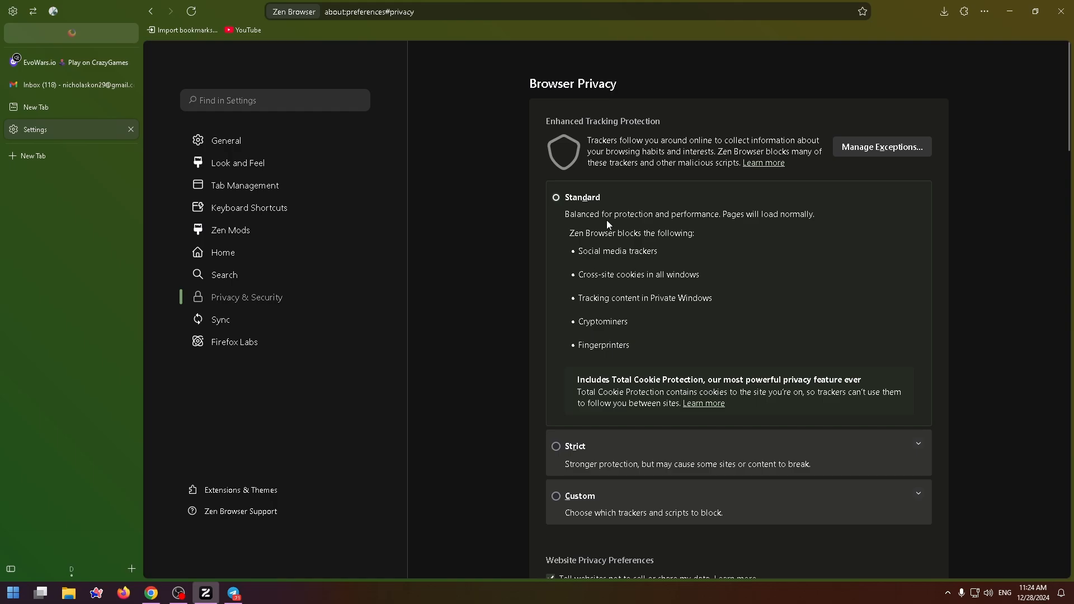
mouse_move(792, 160)
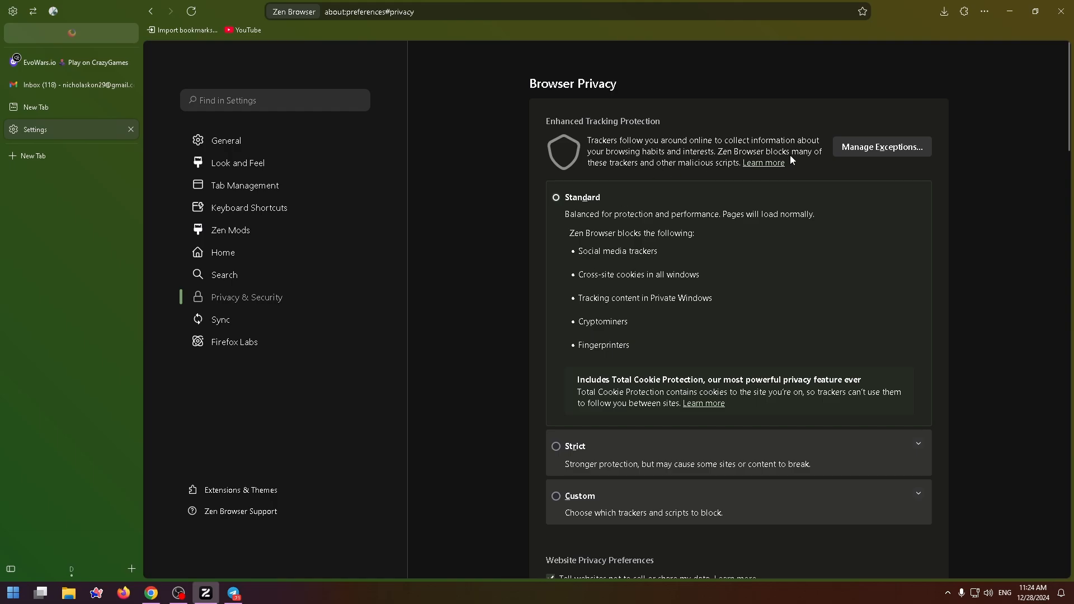
Reach the Passwords section and show the saved logins list.
scroll(down, 3)
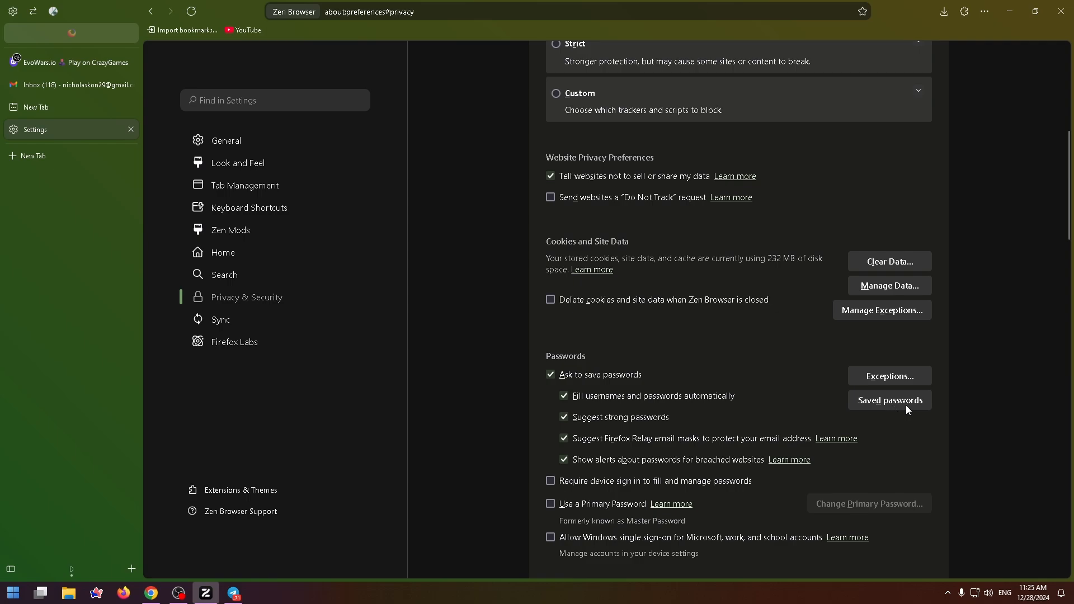
click(890, 401)
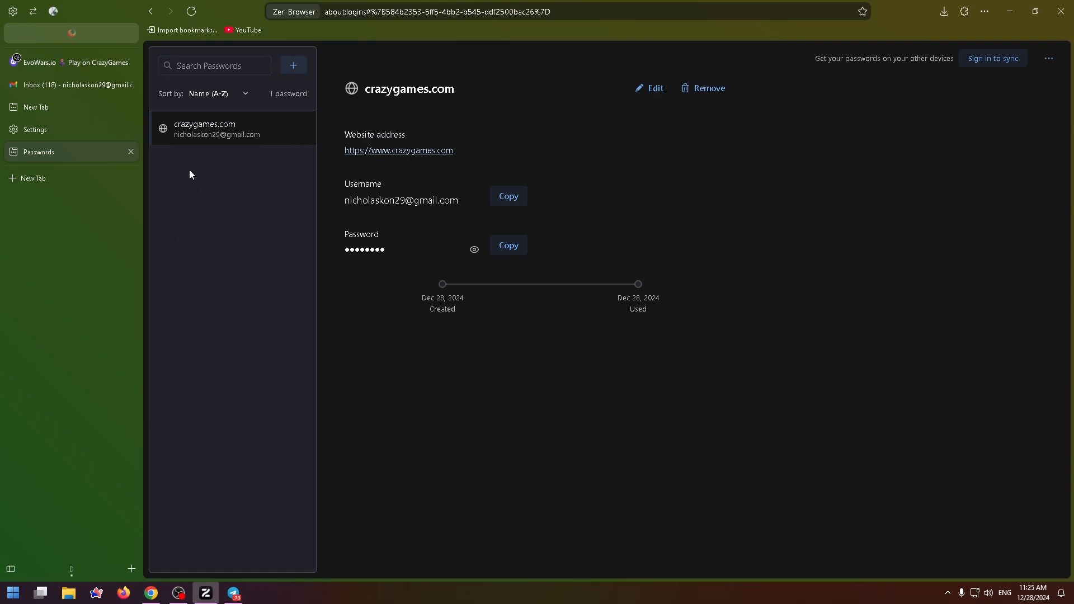
mouse_move(474, 249)
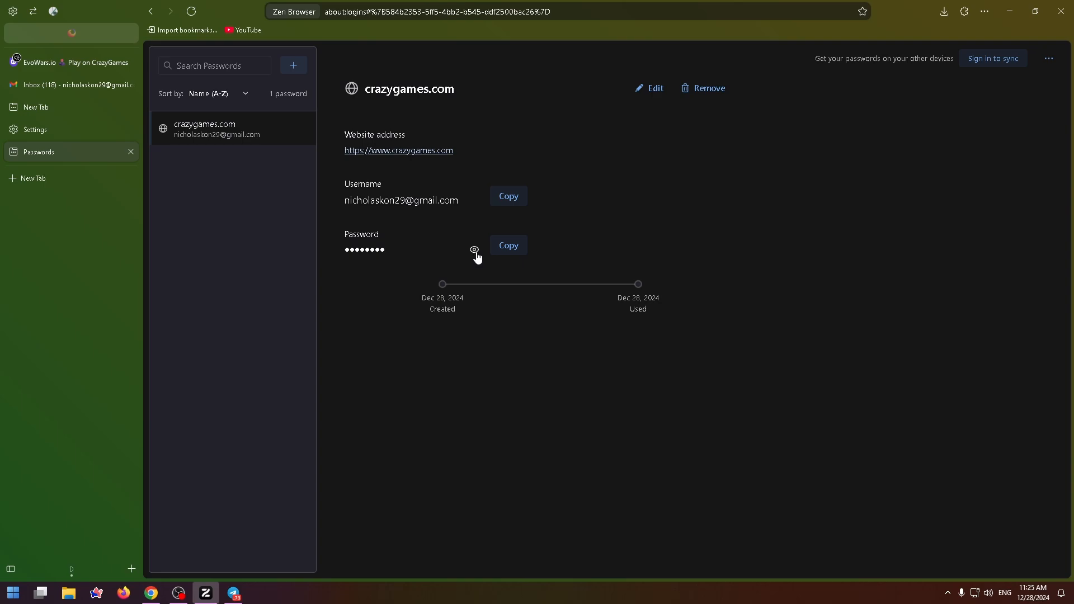
Reveal the stored crazygames.com password and start a blank Add password entry.
click(508, 245)
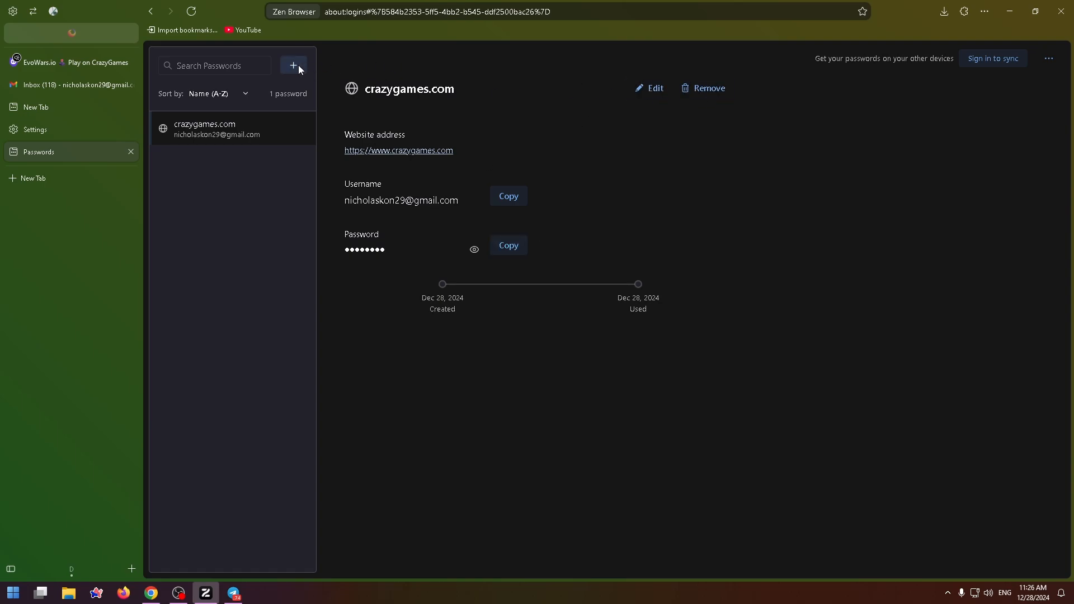
click(293, 66)
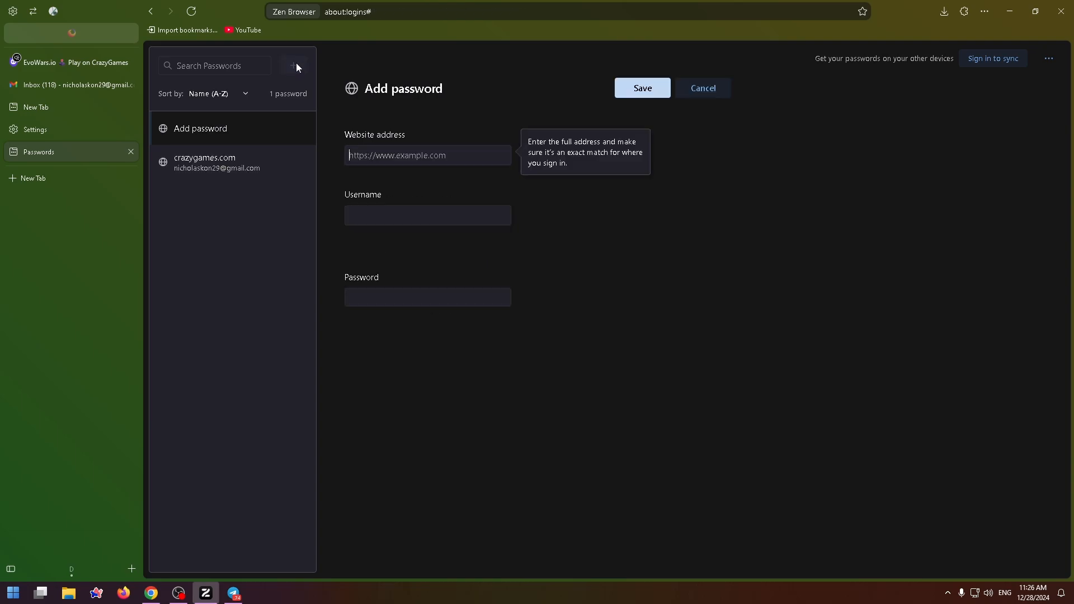
mouse_move(702, 87)
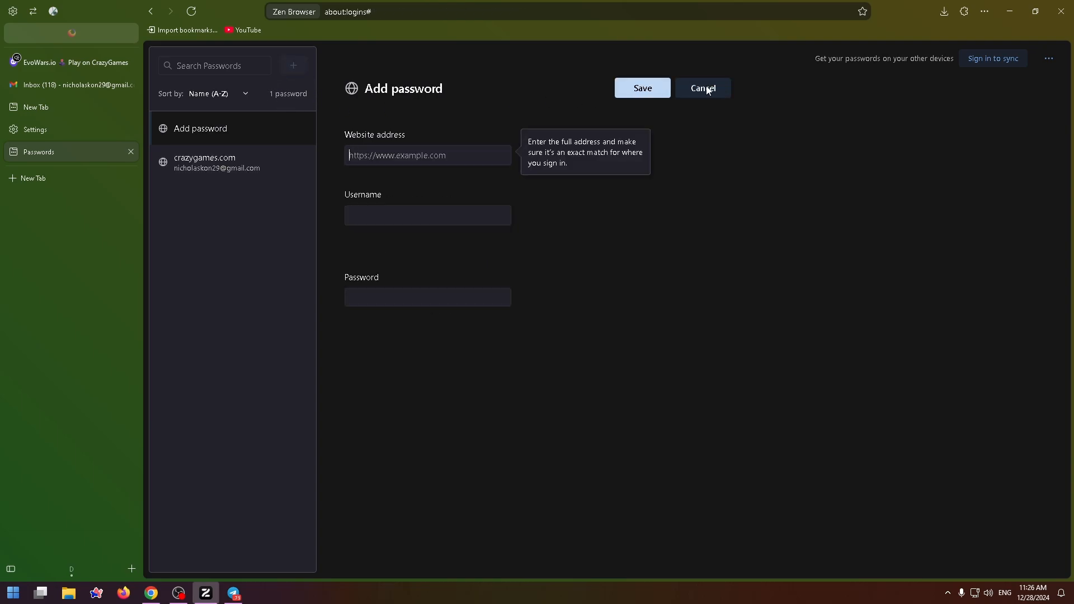